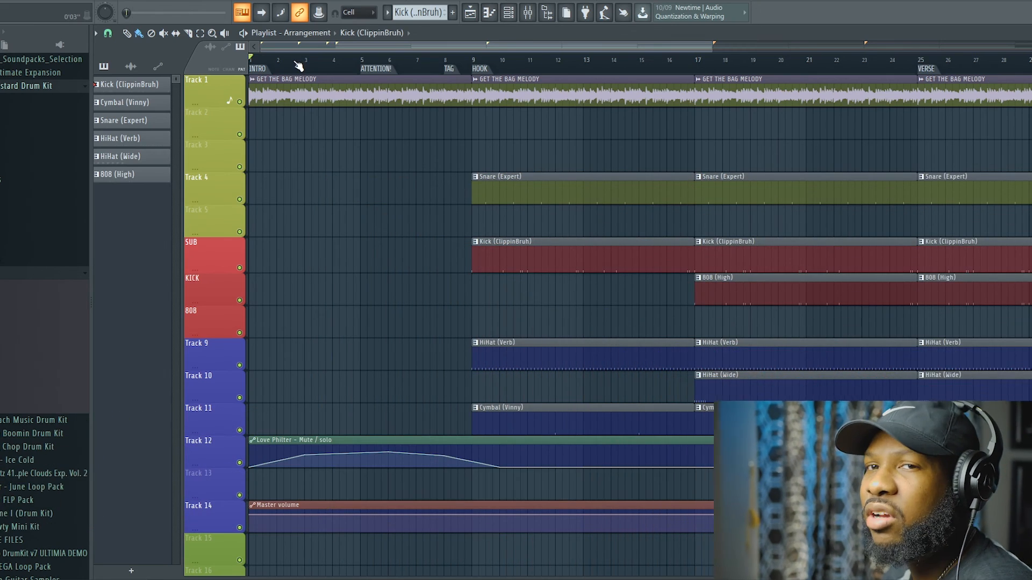
# Step: Set playback near the song start and show the Kick (ClippinBruh) pattern's notes in the Piano roll
pyautogui.click(288, 64)
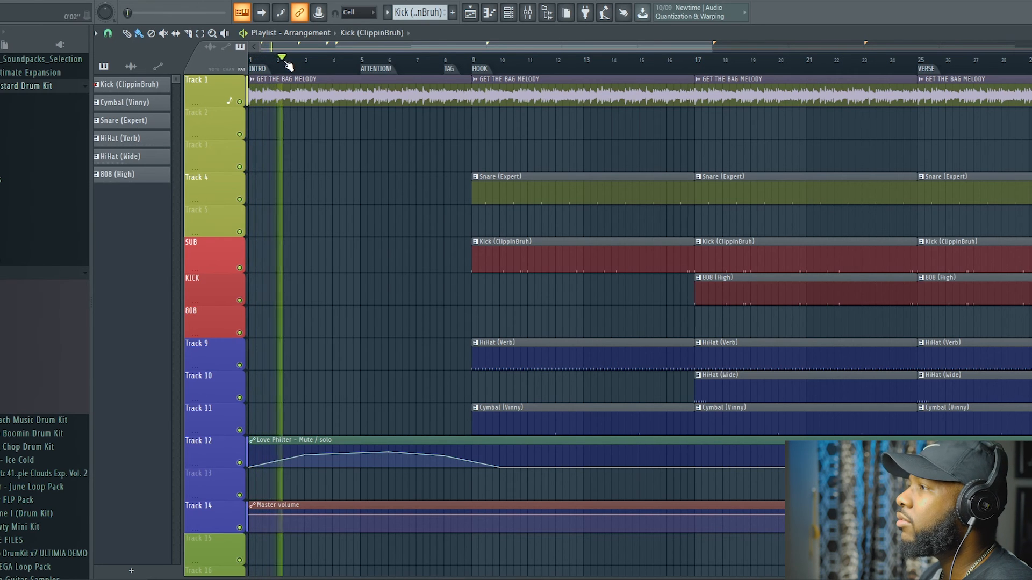
pyautogui.click(310, 58)
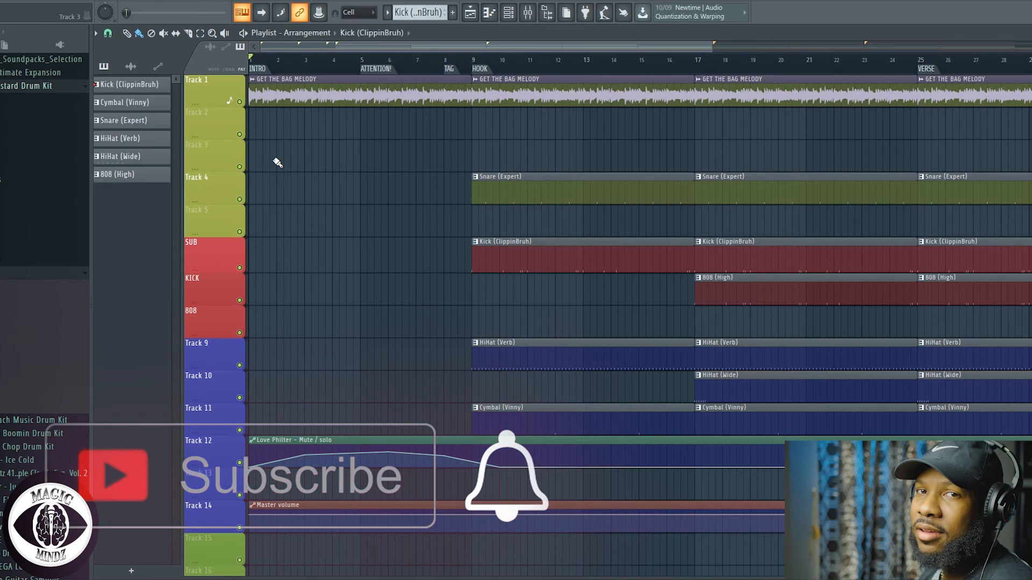
pyautogui.click(527, 11)
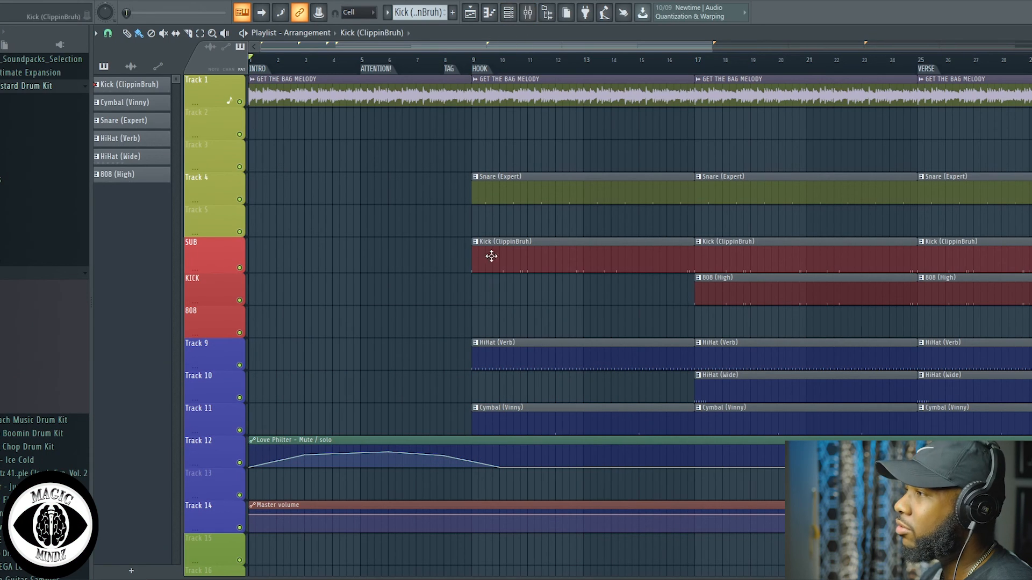
pyautogui.doubleClick(491, 256)
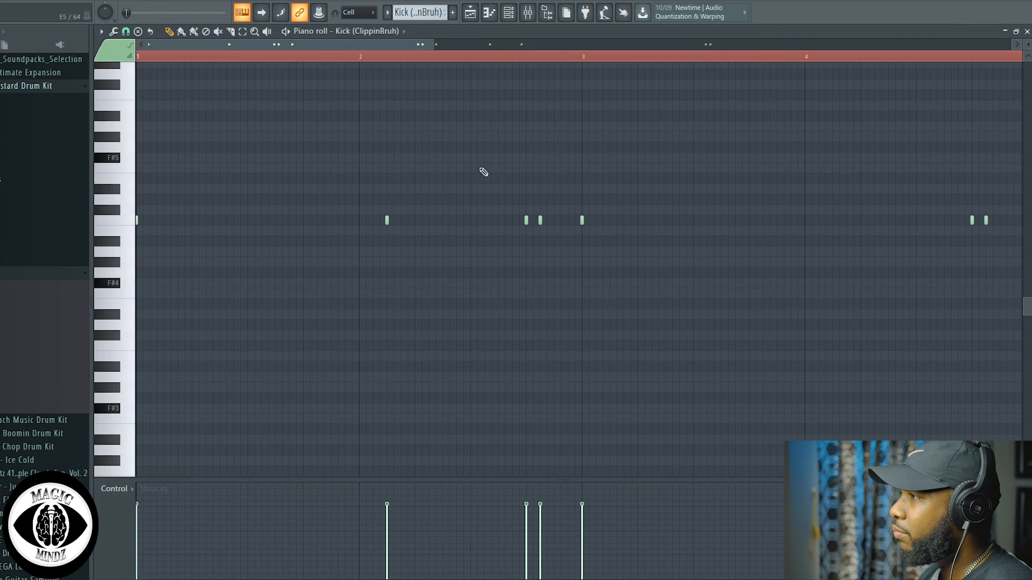
pyautogui.moveTo(203, 170)
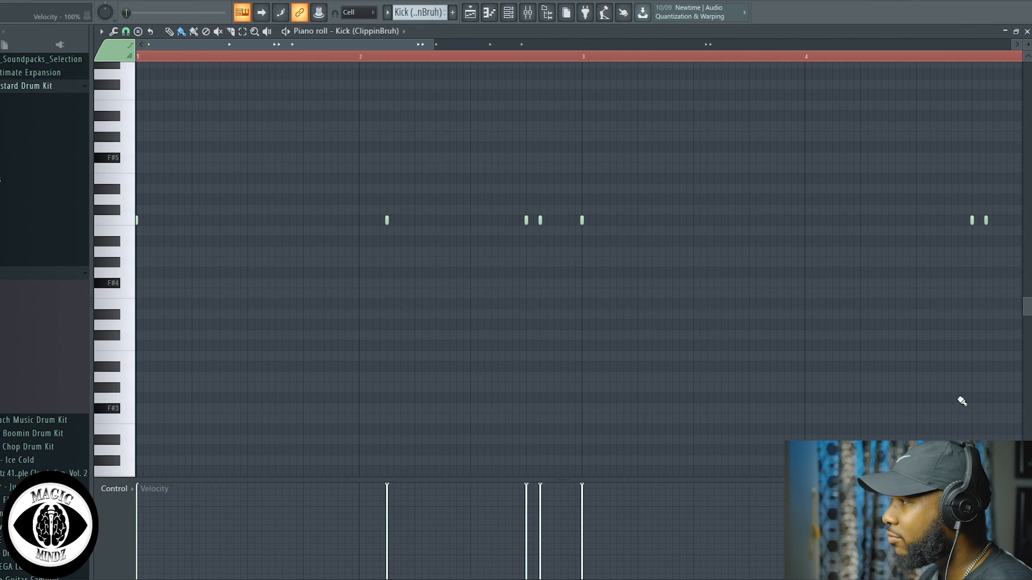
pyautogui.hscroll(3)
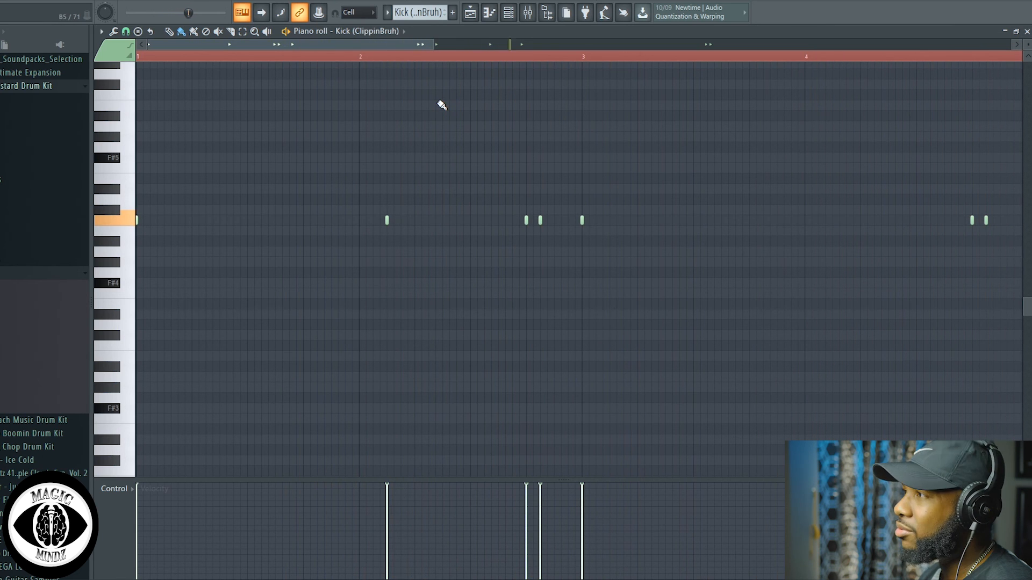
# Step: Show the Channel rack, then the mixer with the KICK insert's effect chain visible
pyautogui.click(508, 12)
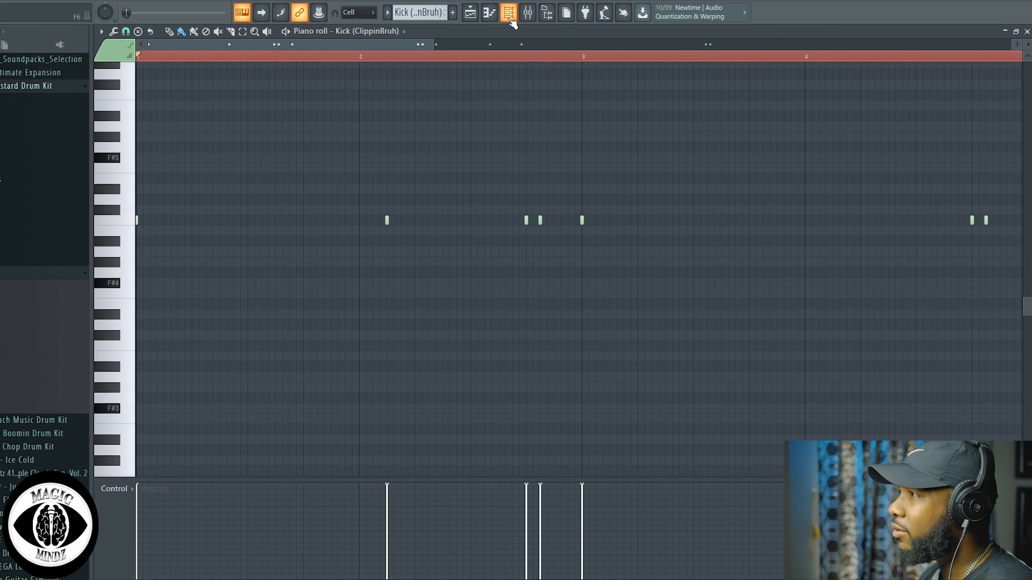
pyautogui.click(508, 11)
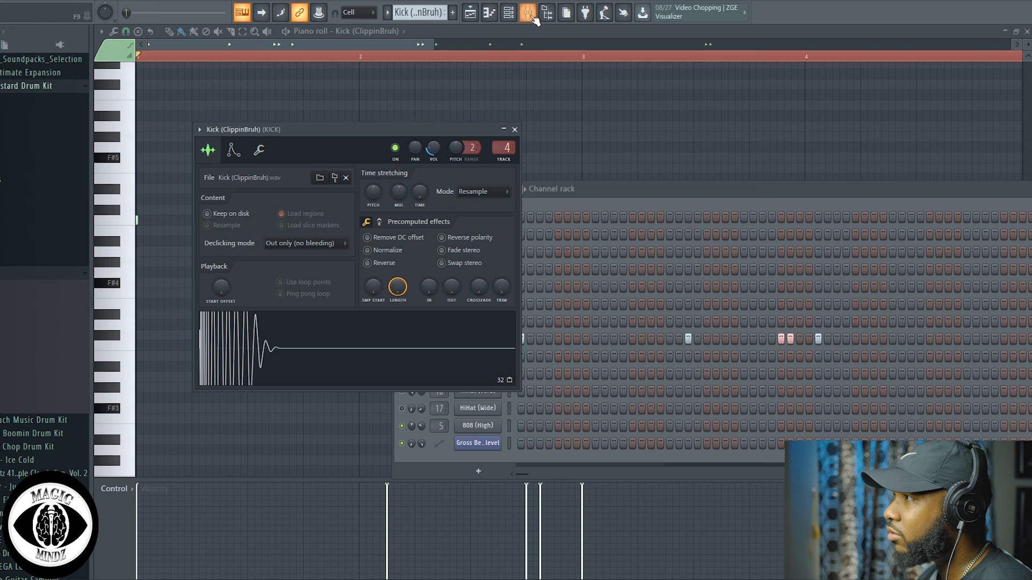
pyautogui.click(527, 12)
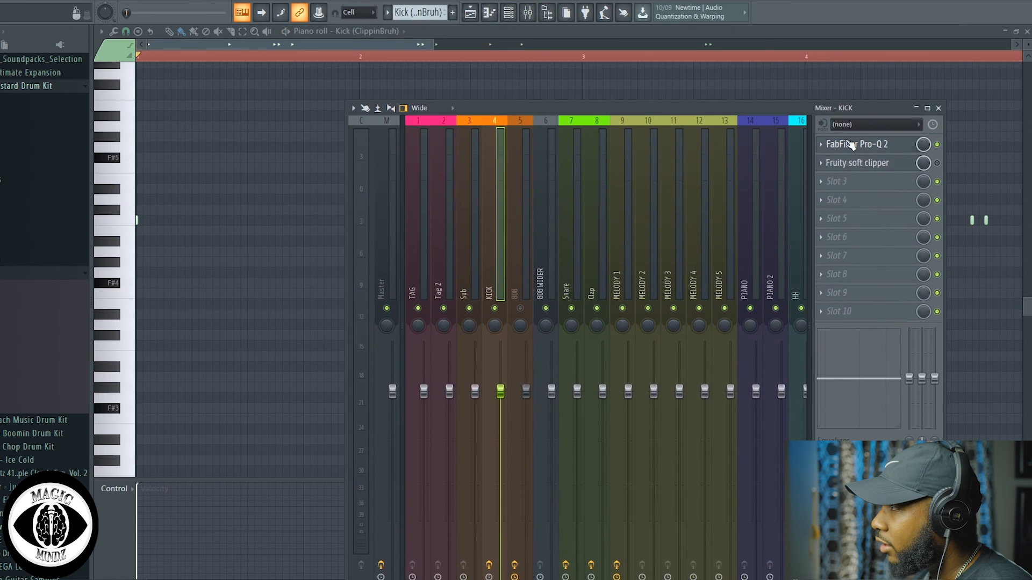
pyautogui.click(857, 143)
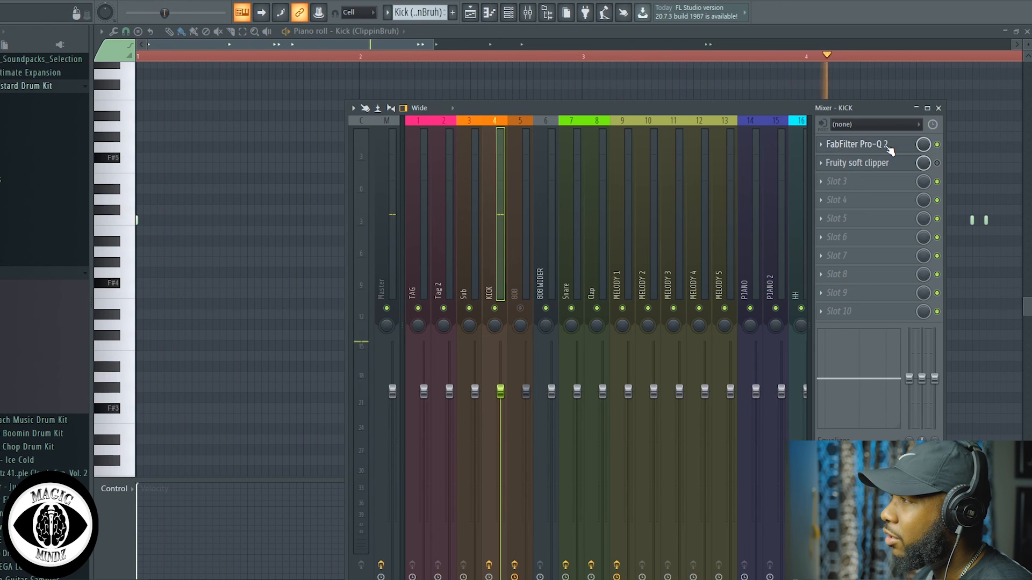
pyautogui.click(856, 143)
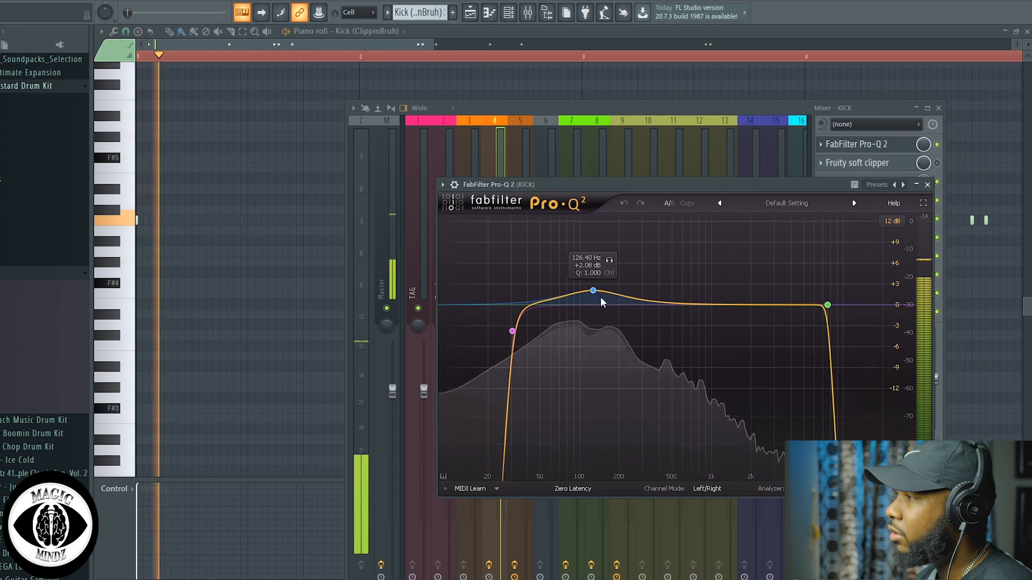
pyautogui.click(925, 184)
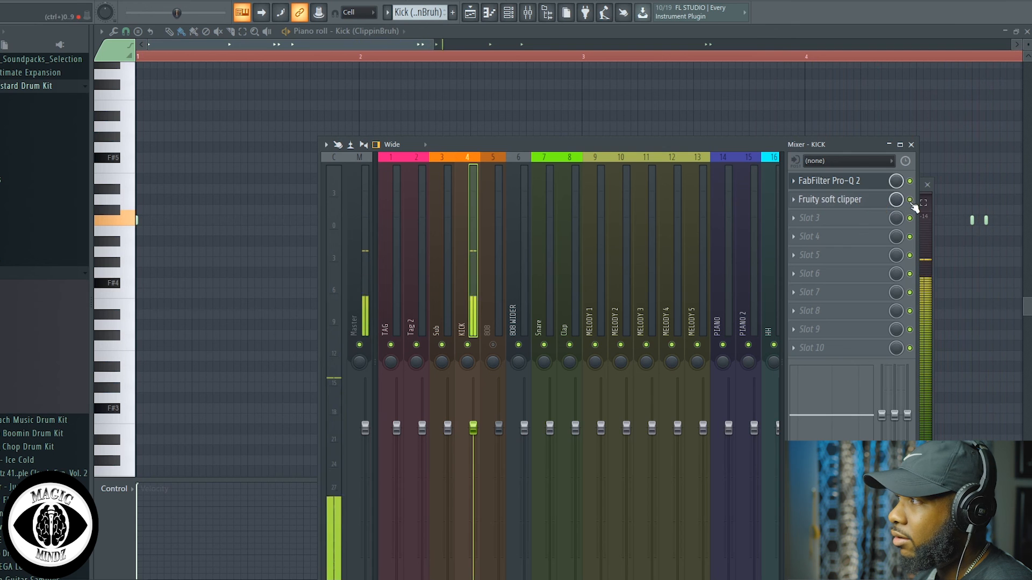
# Step: Lower the Fruity soft clipper threshold in slot 2 to round off the kick's peaks, then hide it
pyautogui.click(831, 199)
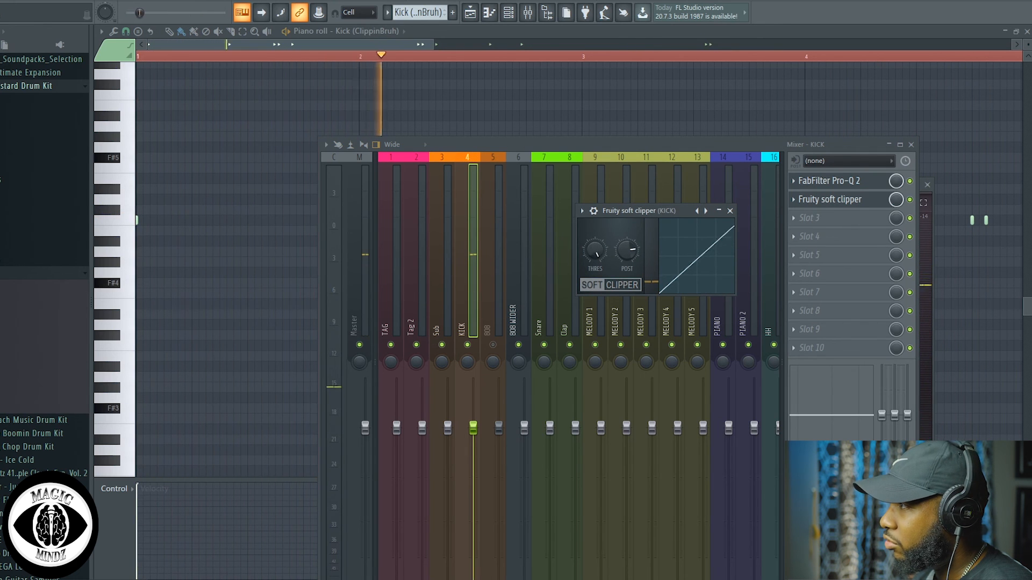
pyautogui.moveTo(626, 254); pyautogui.dragTo(626, 247)
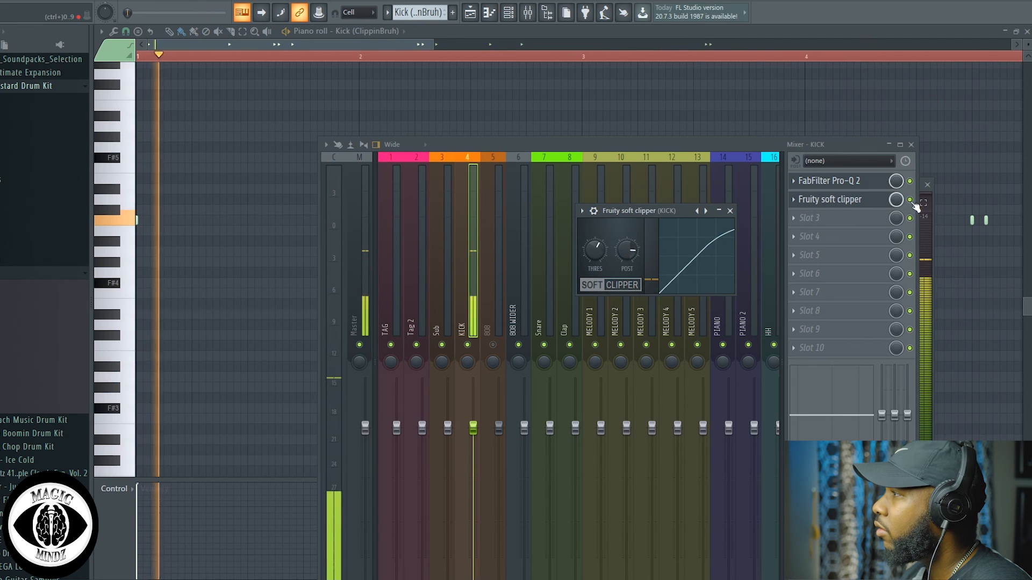
pyautogui.click(729, 211)
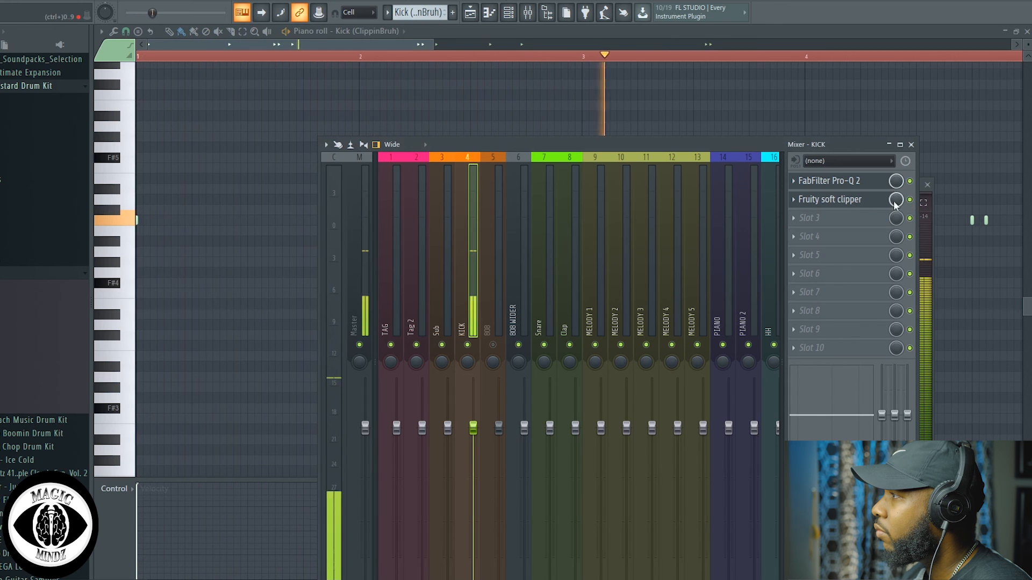
# Step: Swap the soft clipper for Smack Attack and fine-tune its attack amount to about 23
pyautogui.click(832, 199)
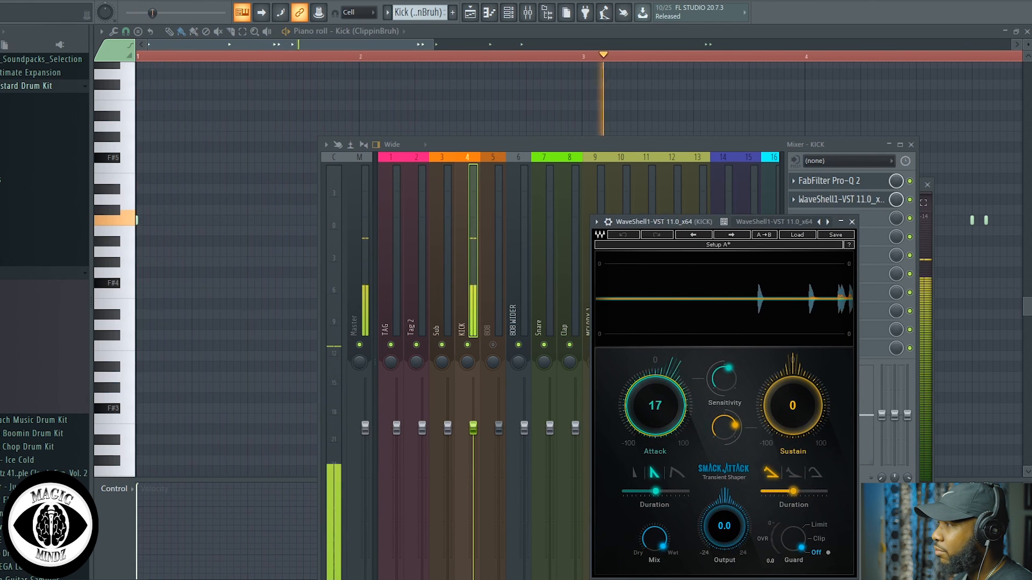
pyautogui.moveTo(654, 405); pyautogui.dragTo(655, 391)
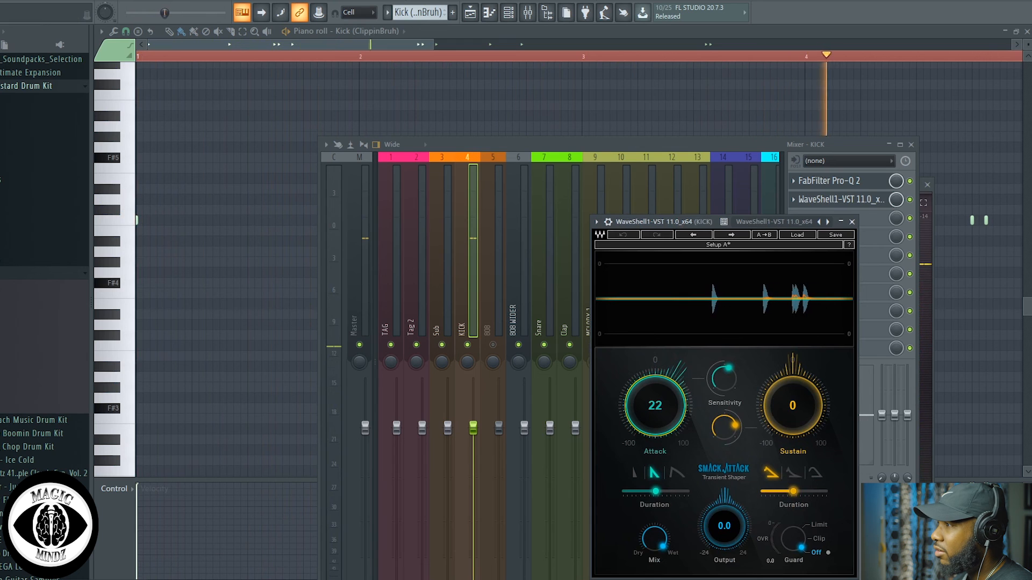
pyautogui.moveTo(654, 406); pyautogui.dragTo(655, 388)
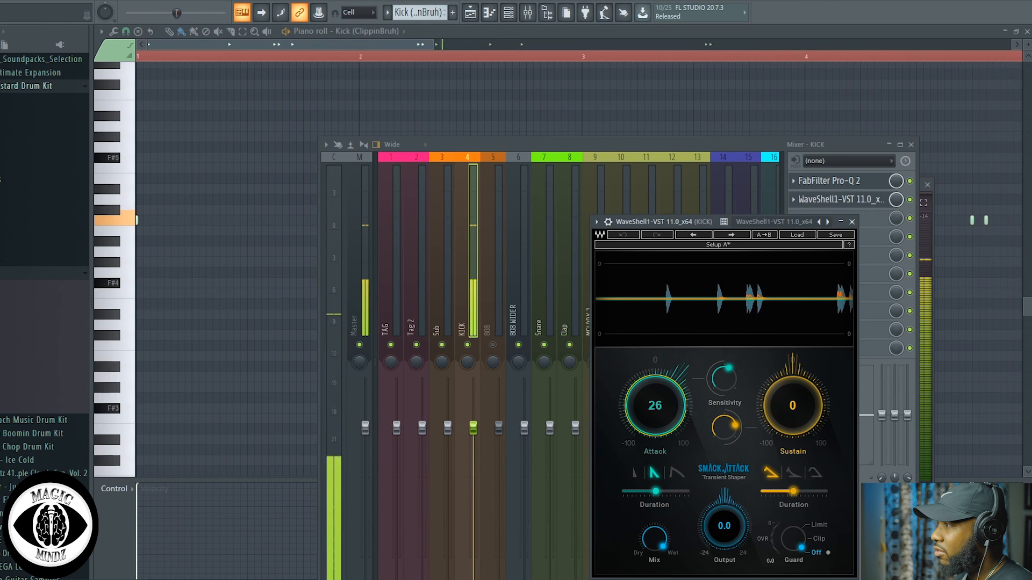
pyautogui.moveTo(655, 405); pyautogui.dragTo(654, 412)
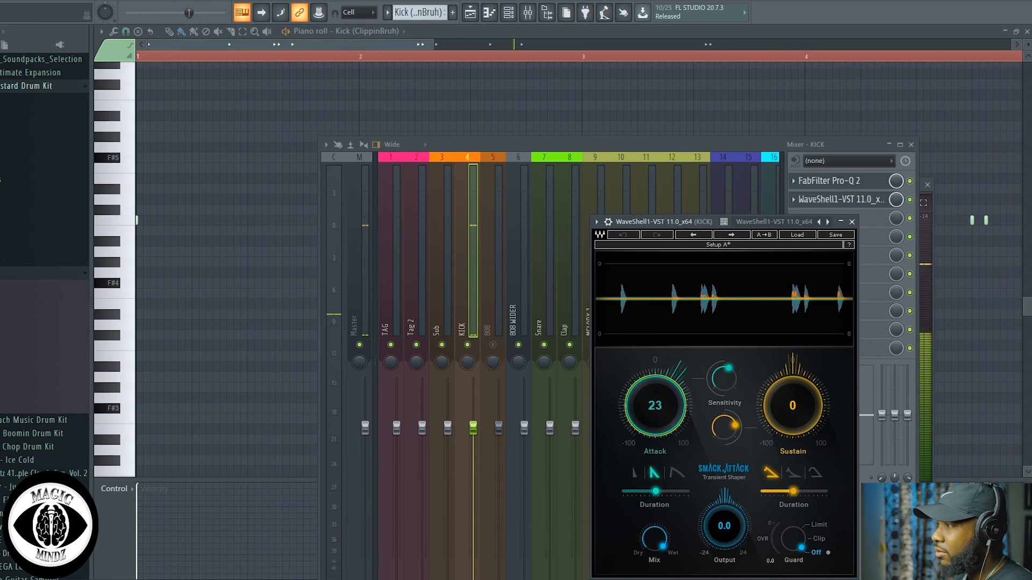
pyautogui.moveTo(654, 405); pyautogui.dragTo(655, 411)
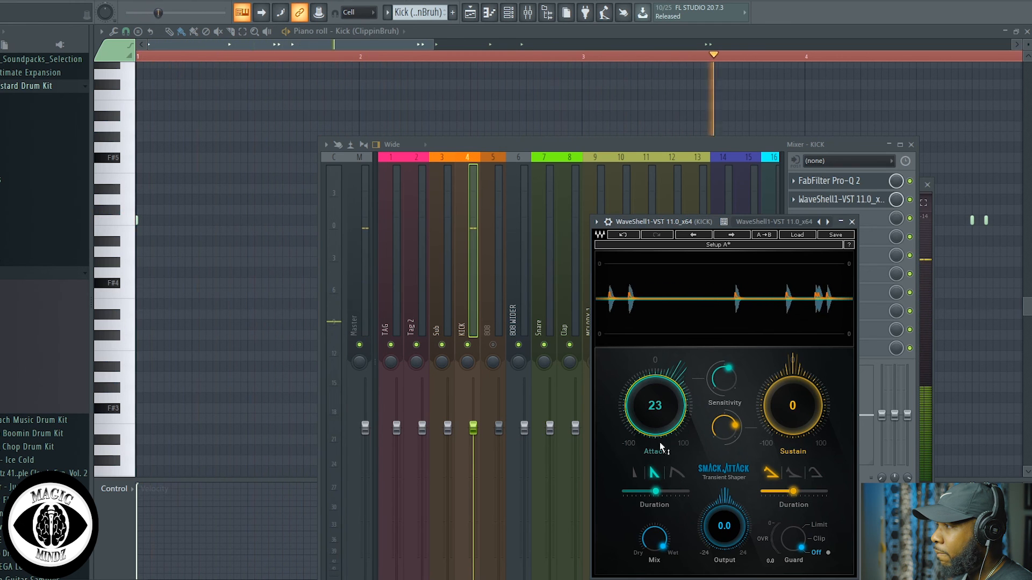
pyautogui.moveTo(723, 526); pyautogui.dragTo(728, 506)
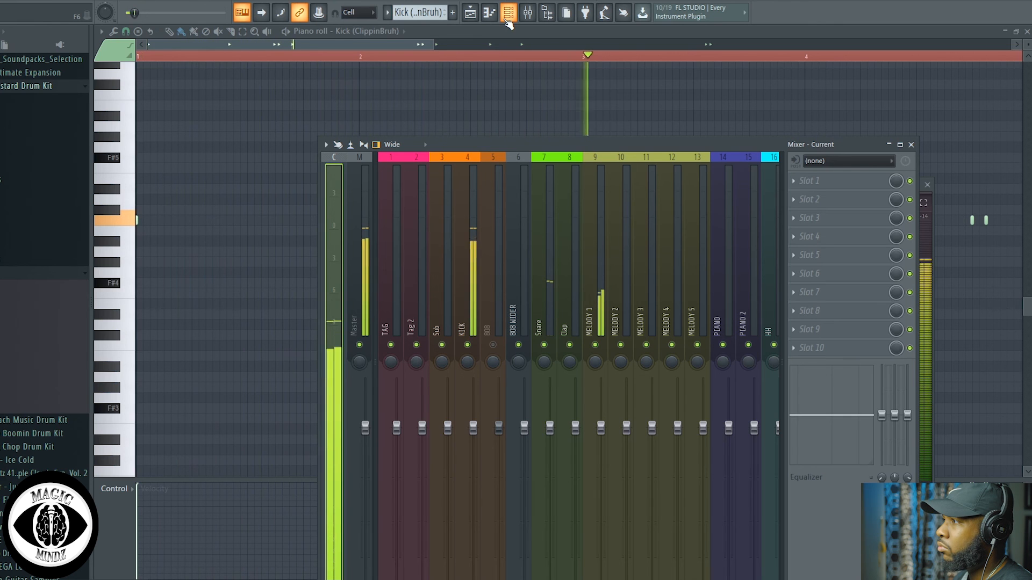
# Step: Bring up the plugin selection menu for the KICK track's empty third slot
pyautogui.click(466, 316)
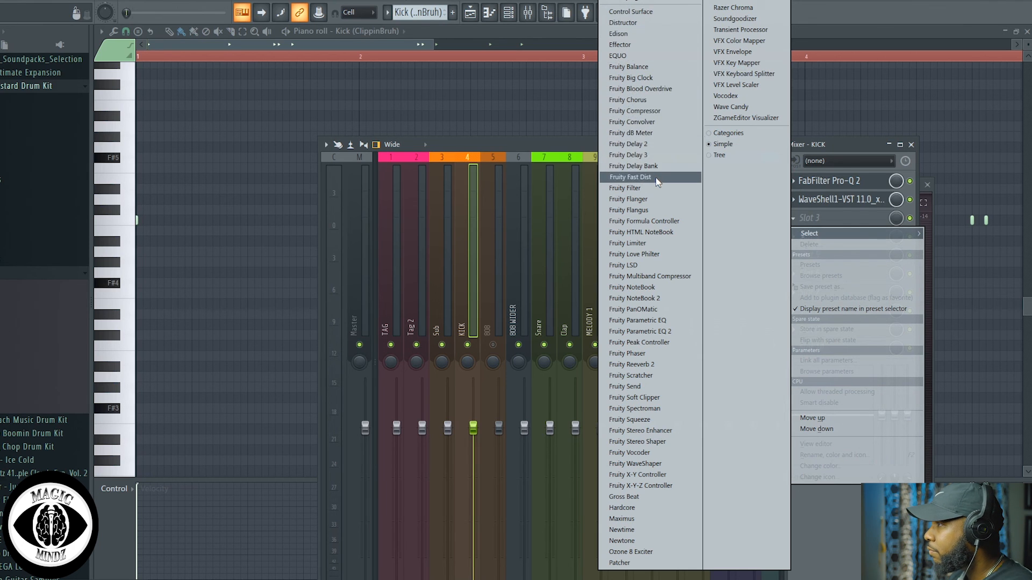
# Step: Load Fruity Fast Dist in slot 3, adjust its POST output level, and hide its window
pyautogui.click(629, 178)
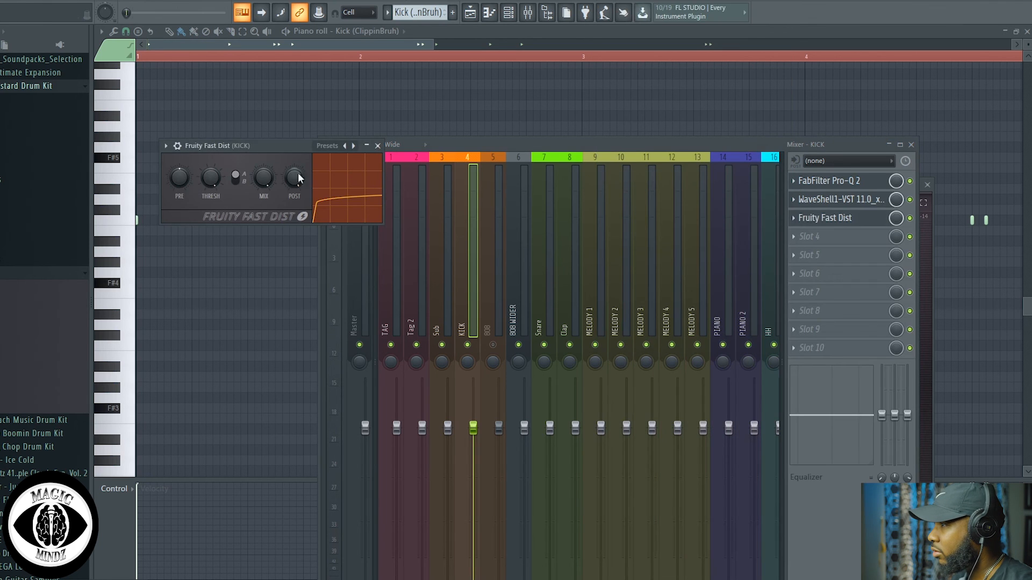
pyautogui.moveTo(223, 145); pyautogui.dragTo(388, 163)
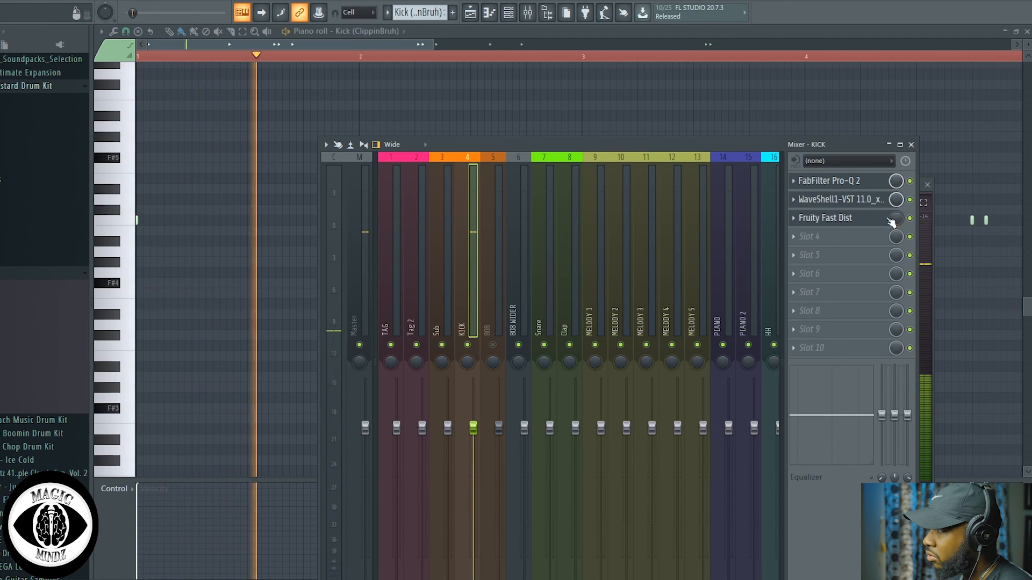
pyautogui.click(824, 218)
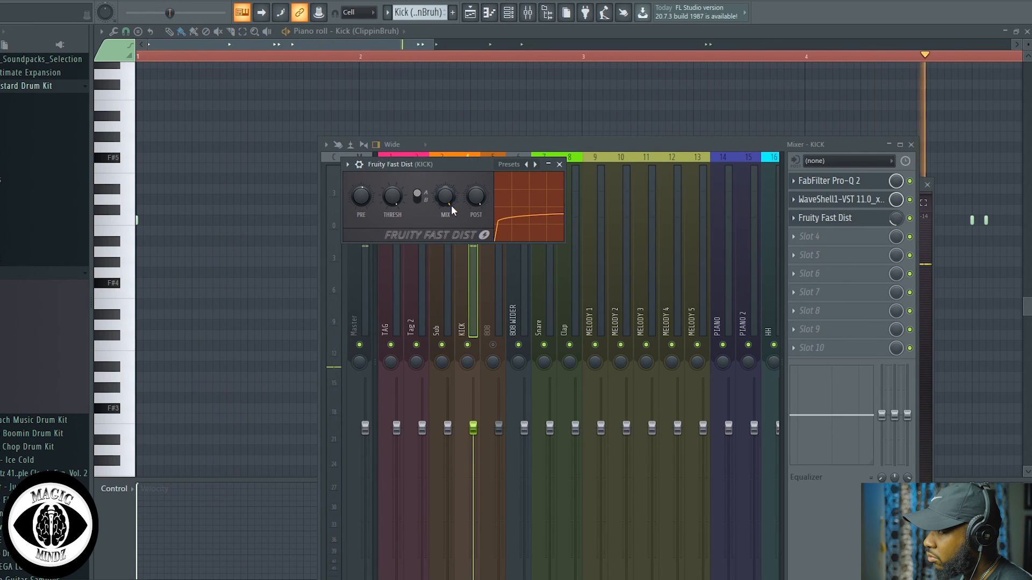
pyautogui.click(557, 164)
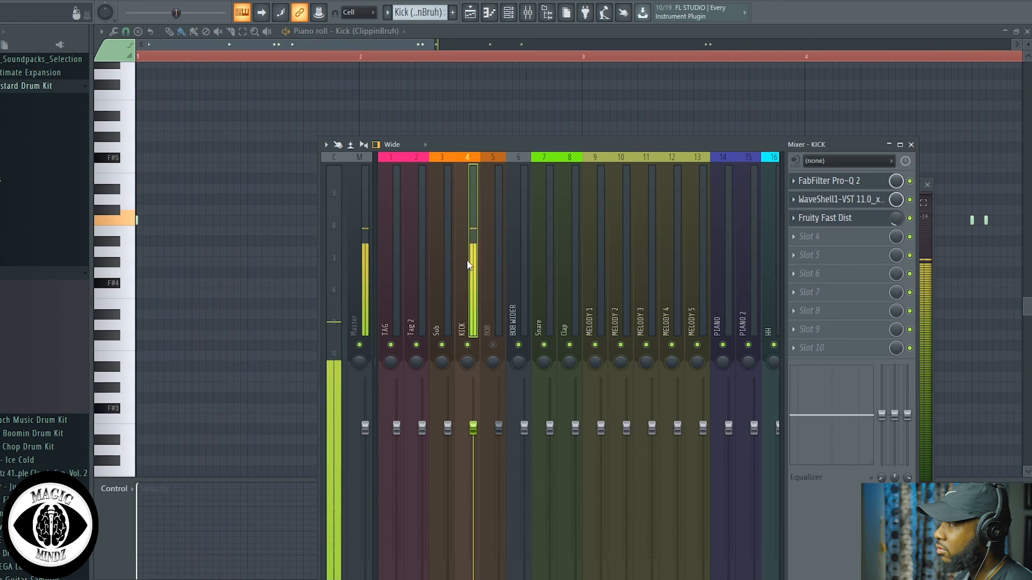
# Step: Replace Fruity Fast Dist with WaveShell1-VST and bring up the Waves plugin list
pyautogui.rightClick(825, 218)
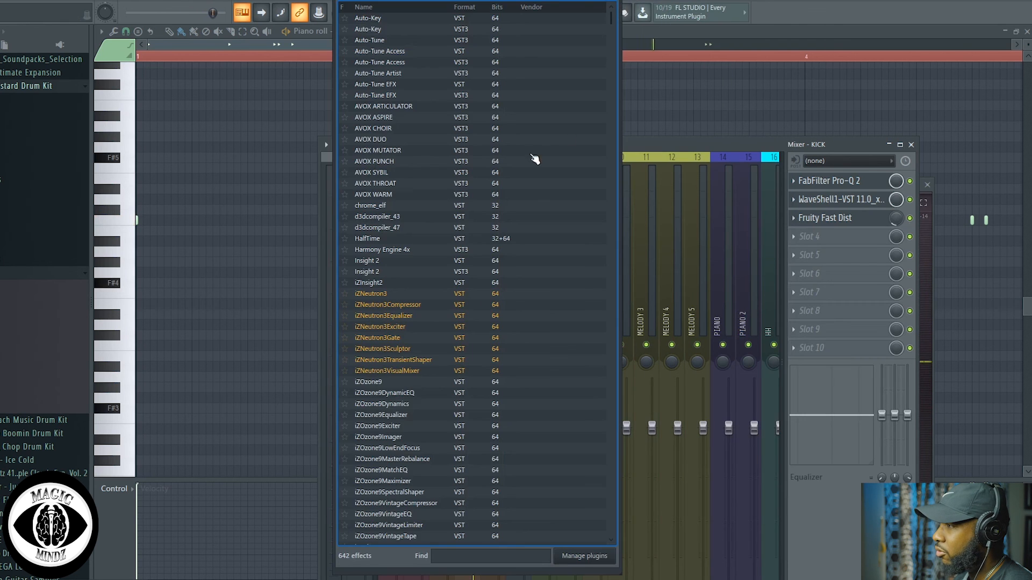
pyautogui.scroll(-3)
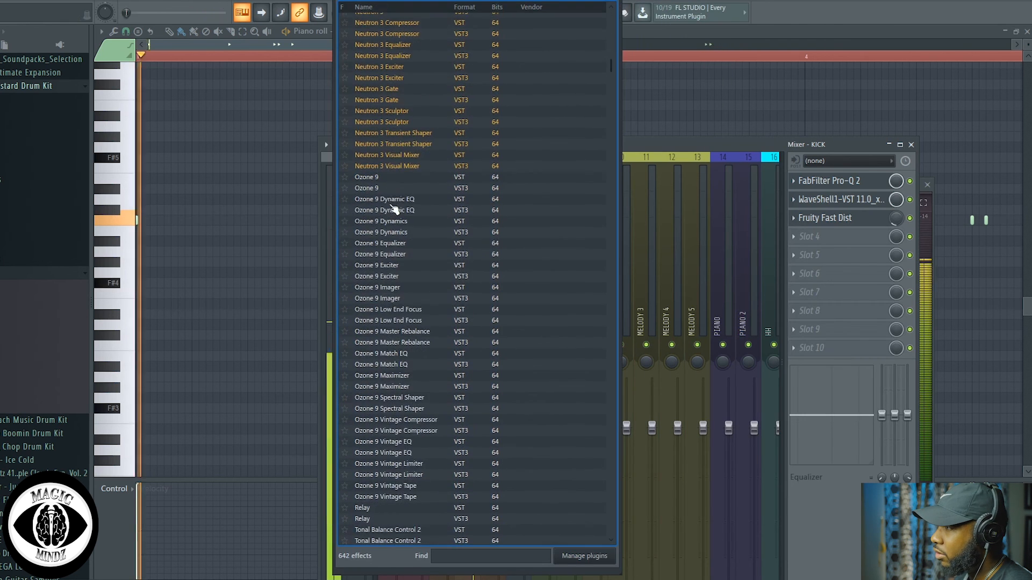
pyautogui.scroll(-3)
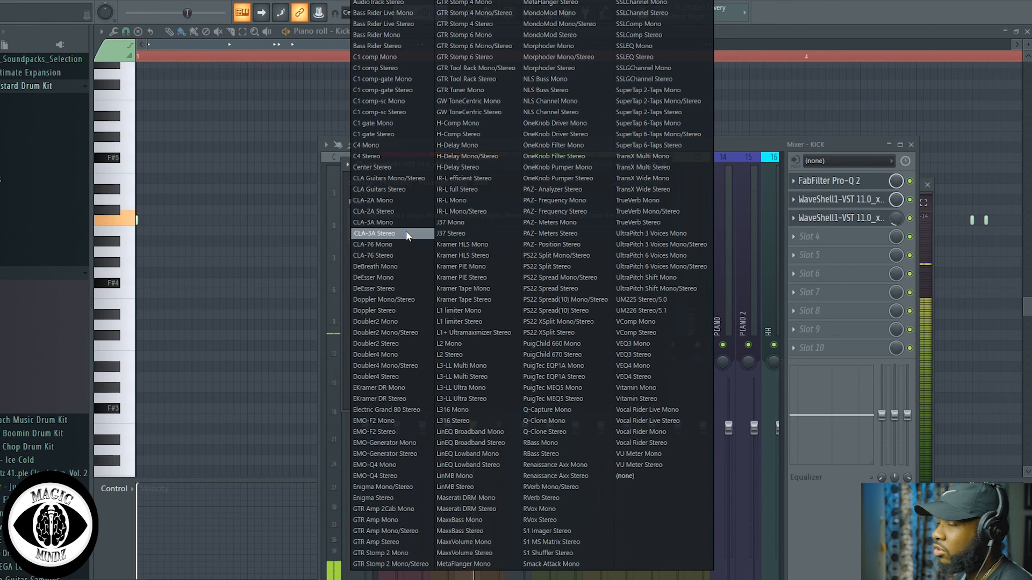
pyautogui.moveTo(375, 266)
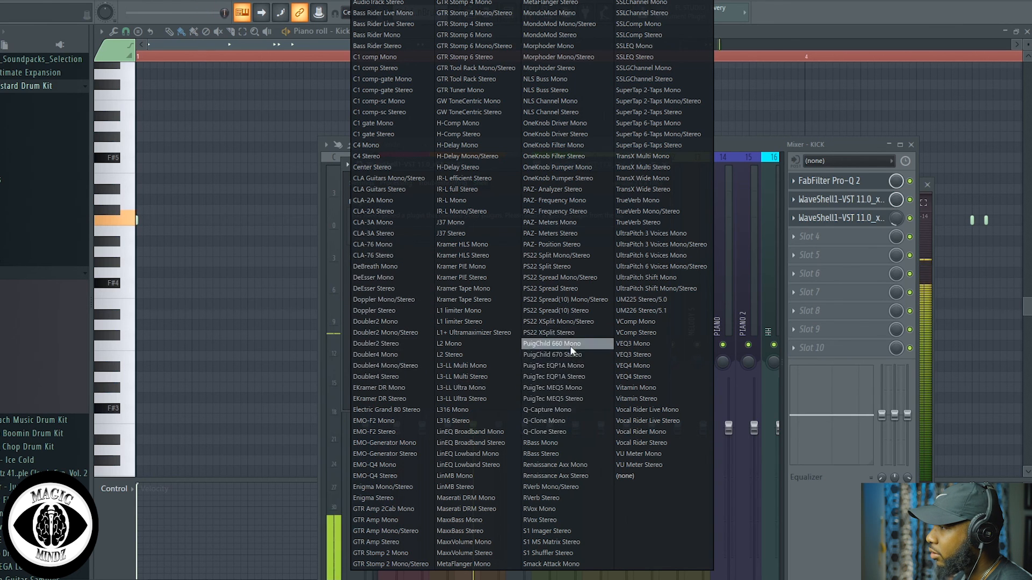
pyautogui.moveTo(562, 133)
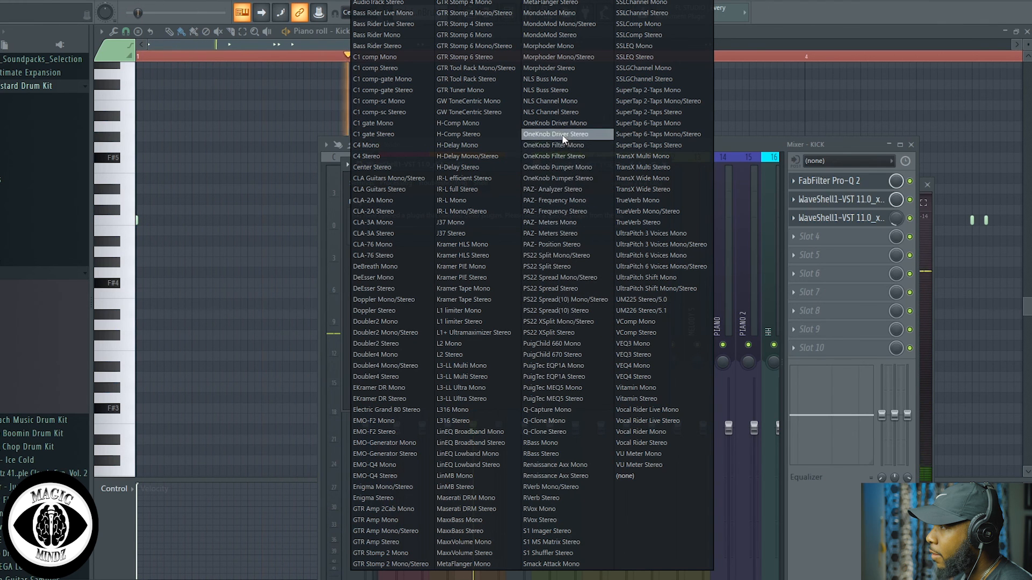
# Step: Load OneKnob Driver Stereo into slot 3 and raise its drive to about 8.4
pyautogui.click(554, 134)
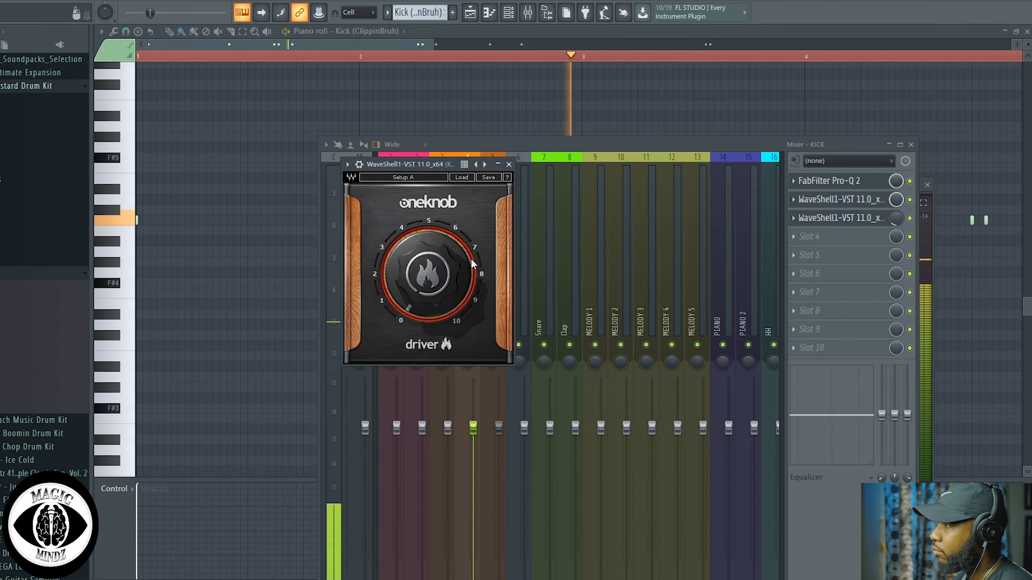
pyautogui.moveTo(427, 273); pyautogui.dragTo(428, 236)
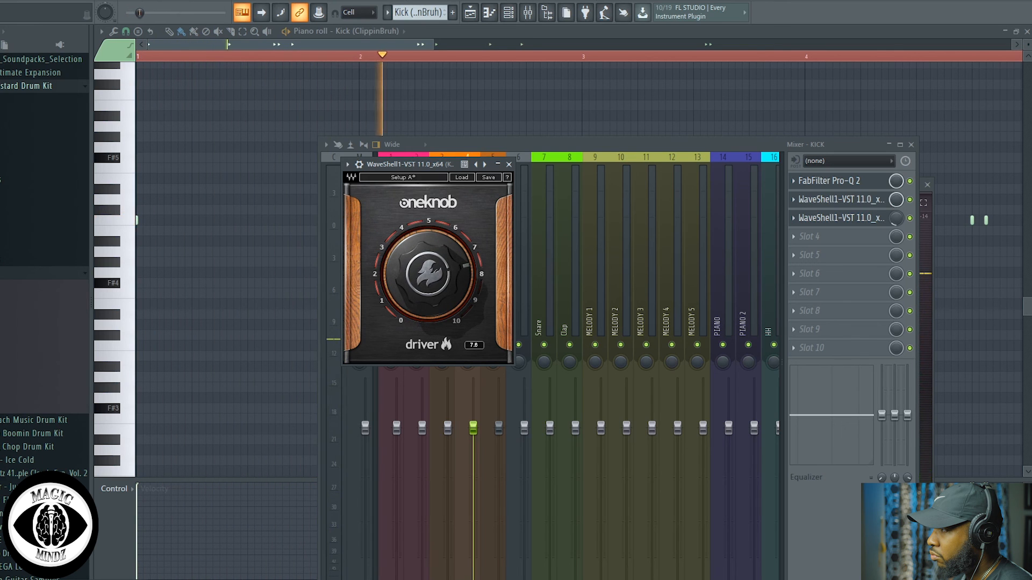
pyautogui.moveTo(429, 273); pyautogui.dragTo(434, 263)
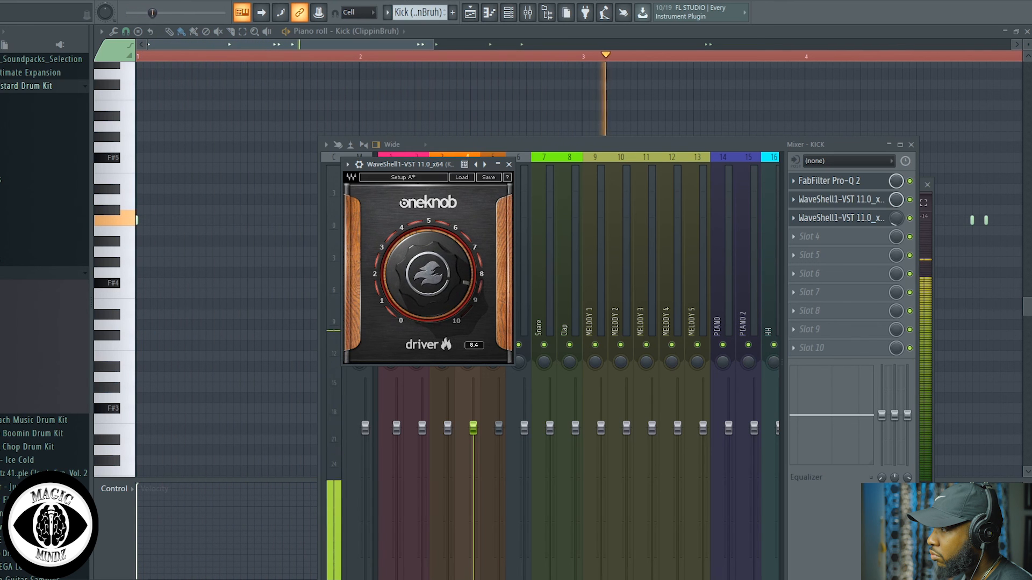